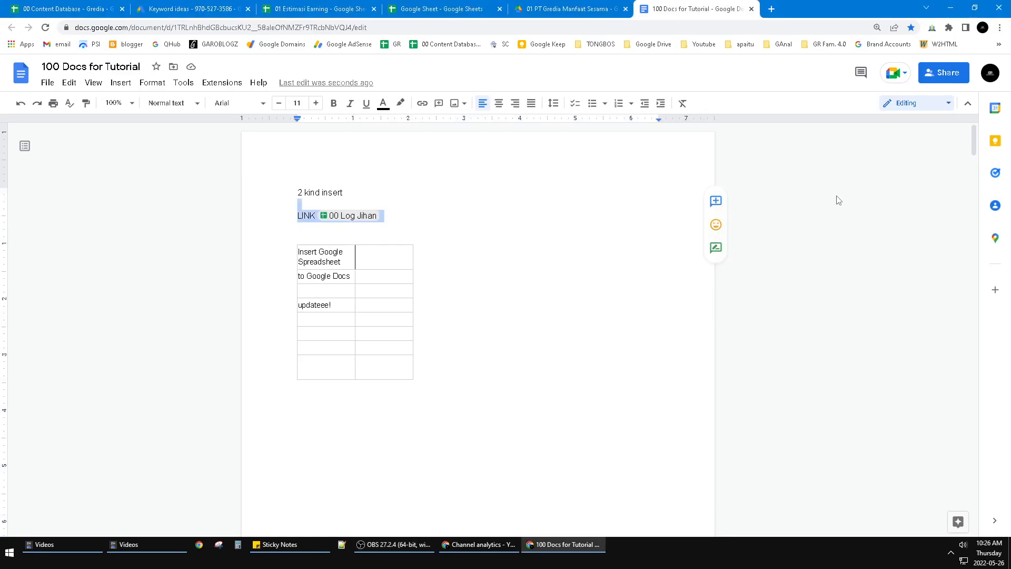
{"action": "mouse_move", "coordinate": [830, 300]}
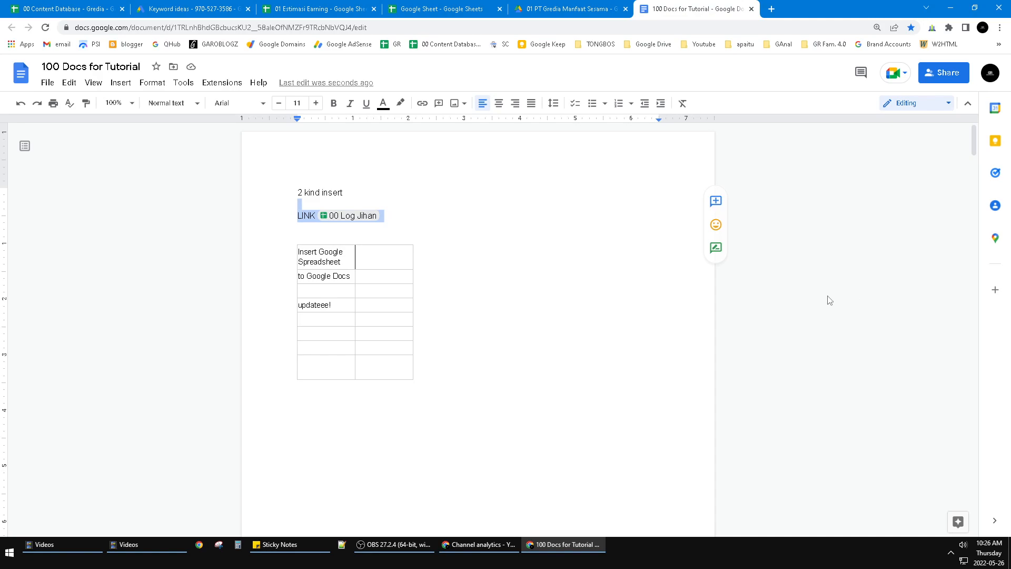
{"action": "mouse_move", "coordinate": [756, 205]}
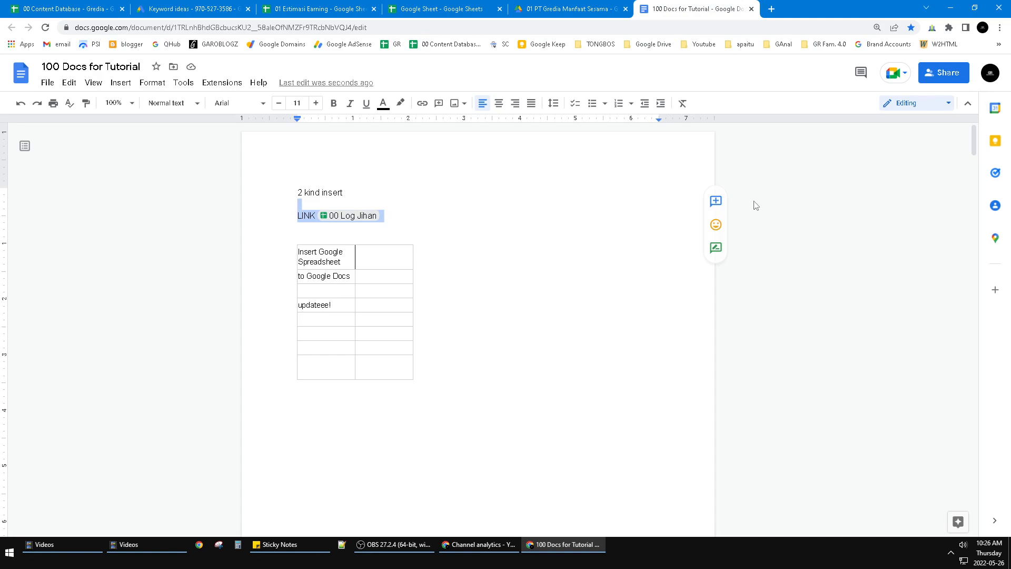
{"action": "mouse_move", "coordinate": [761, 213]}
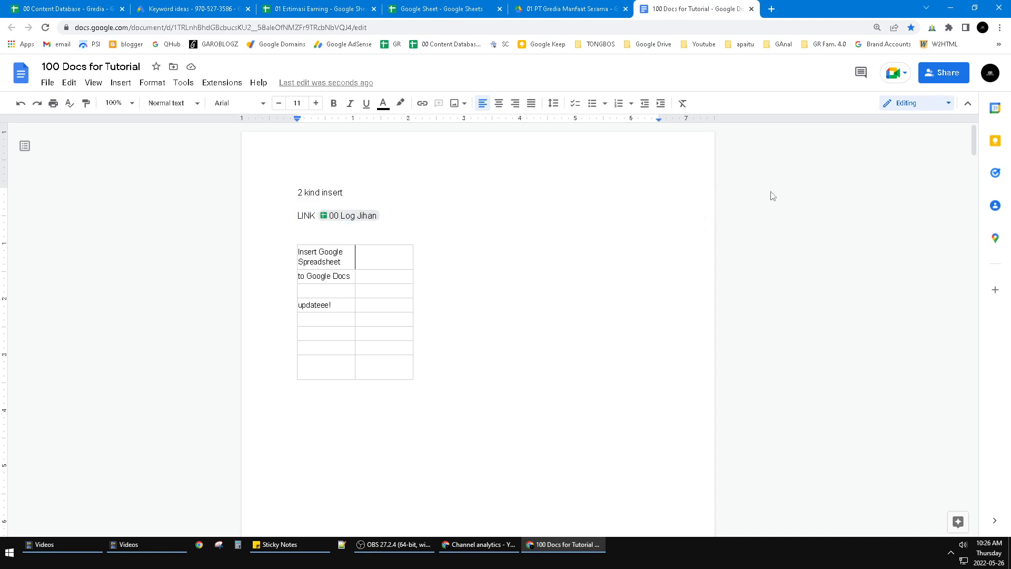
Turn off Show print layout from the View menu so blank page gaps collapse
{"action": "scroll", "scroll_direction": "down", "scroll_amount": 3}
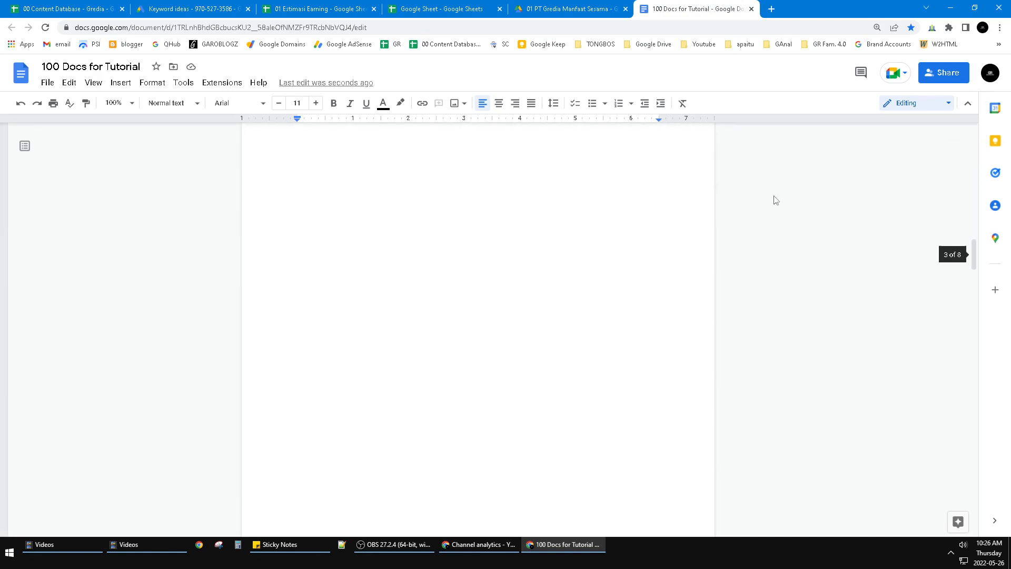
{"action": "scroll", "scroll_direction": "down", "scroll_amount": 3}
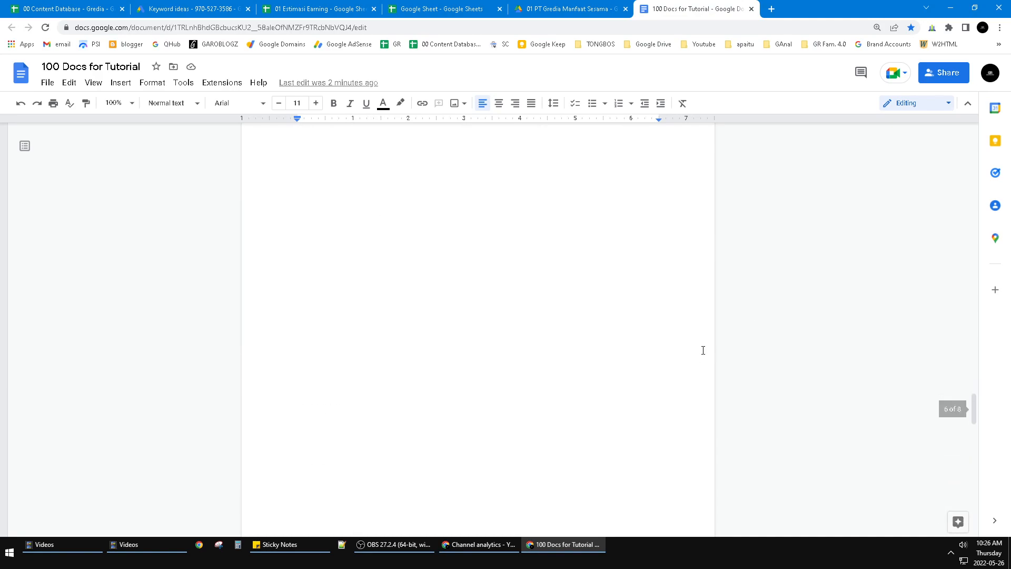
{"action": "scroll", "scroll_direction": "up", "scroll_amount": 3}
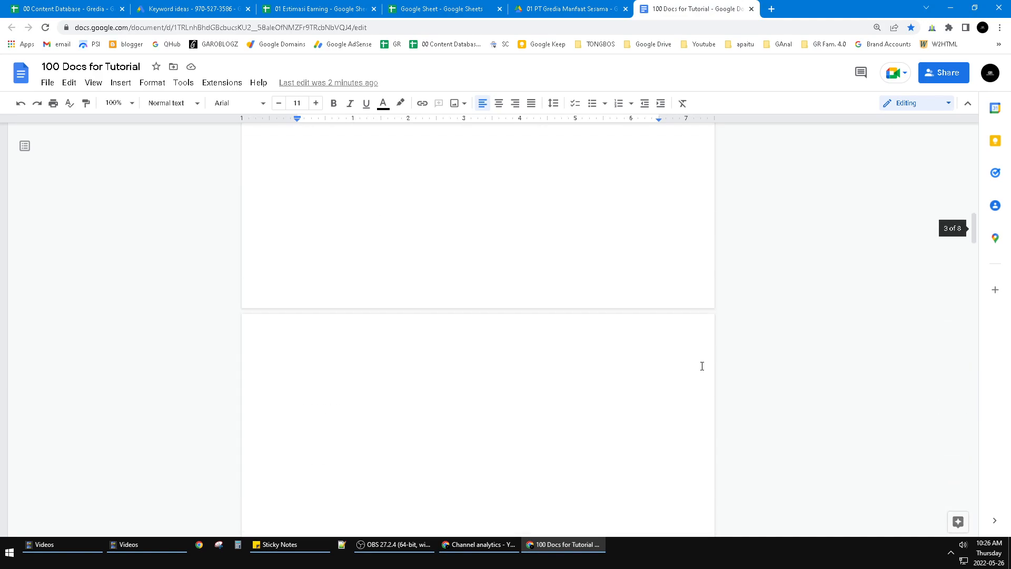
{"action": "scroll", "scroll_direction": "up", "scroll_amount": 3}
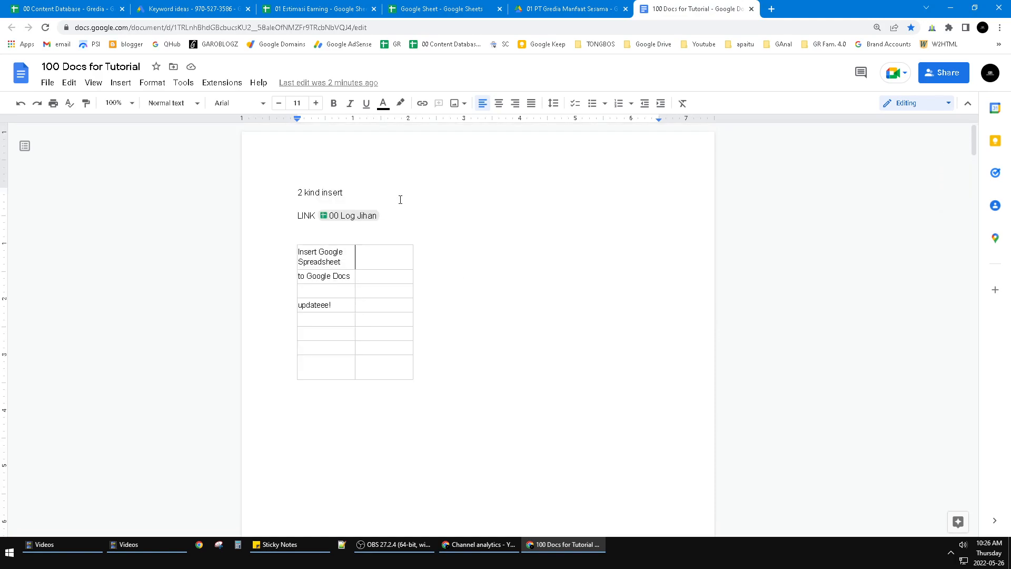
{"action": "mouse_move", "coordinate": [264, 255]}
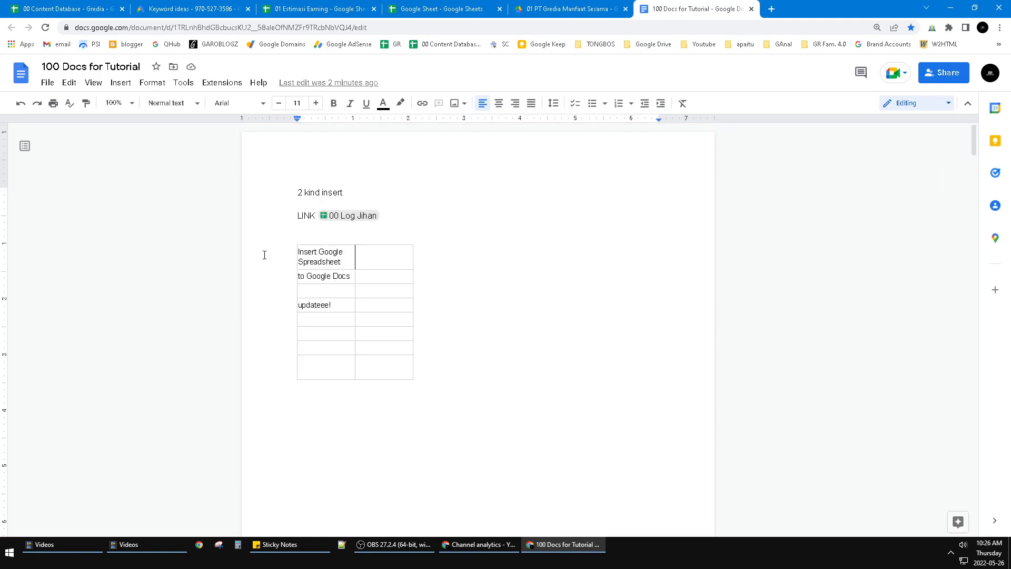
{"action": "left_click", "coordinate": [298, 226]}
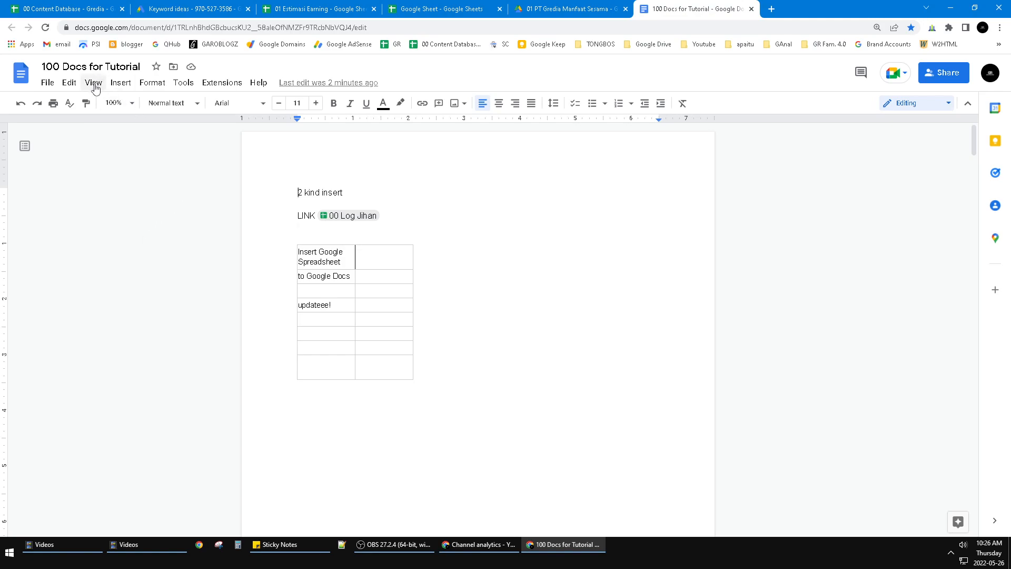
{"action": "left_click", "coordinate": [94, 82]}
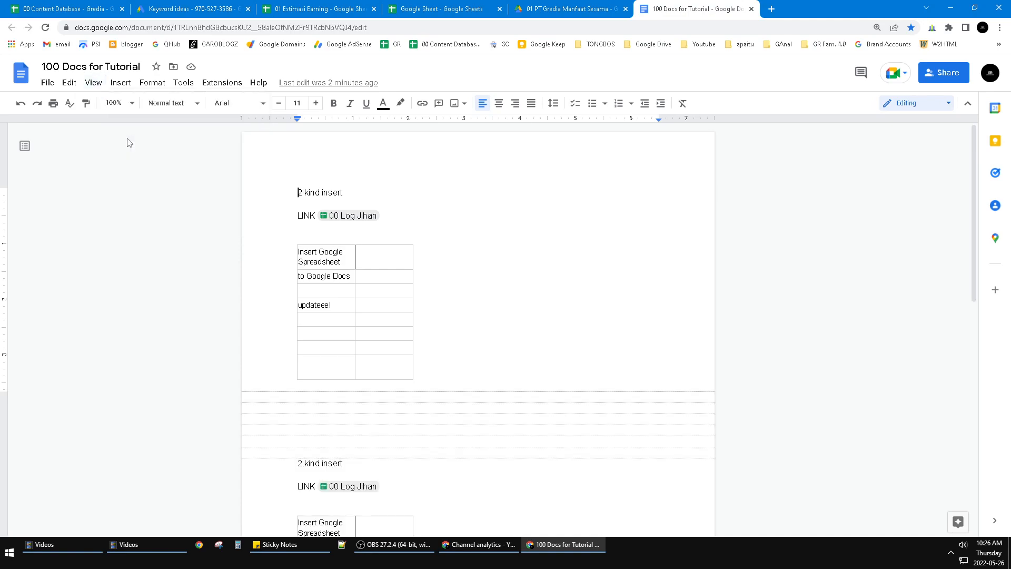
{"action": "mouse_move", "coordinate": [570, 400]}
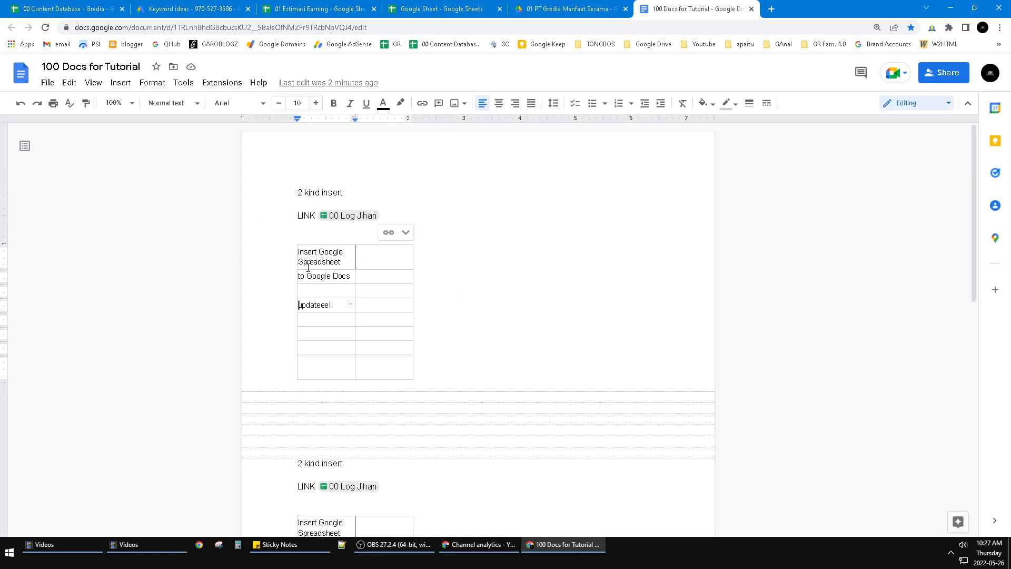
{"action": "scroll", "scroll_direction": "down", "scroll_amount": 3}
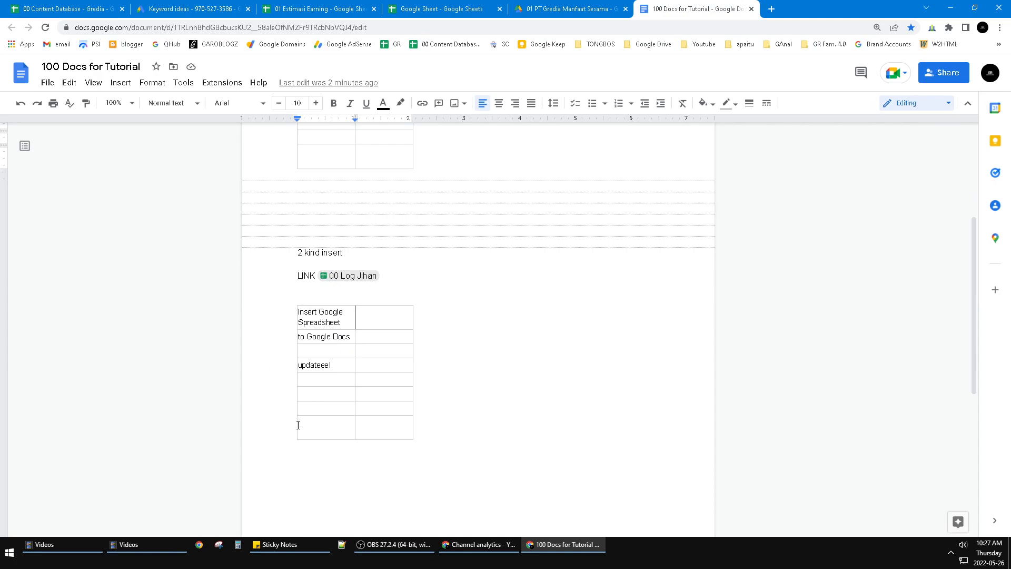
{"action": "mouse_move", "coordinate": [502, 322]}
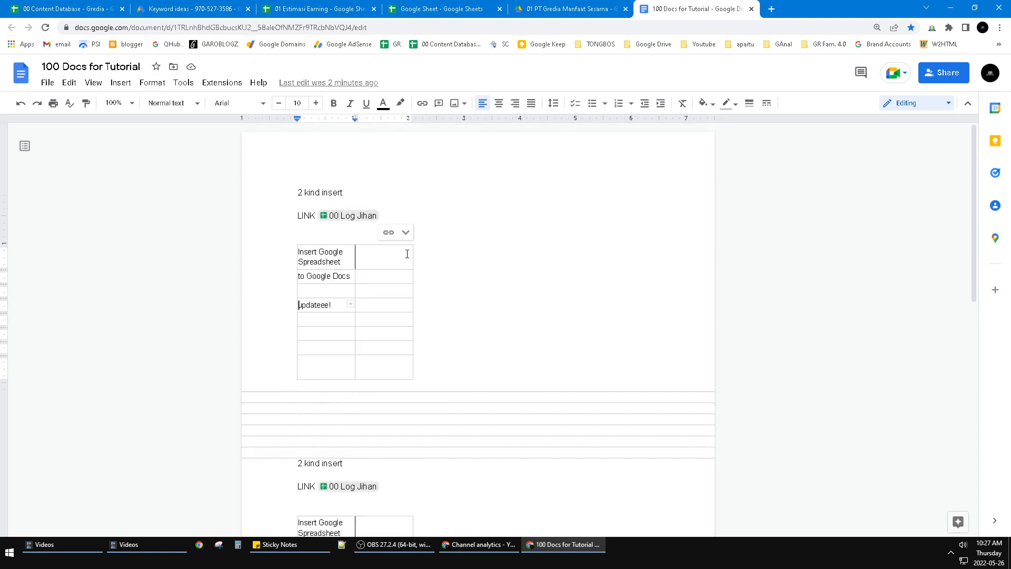
{"action": "left_click", "coordinate": [93, 82]}
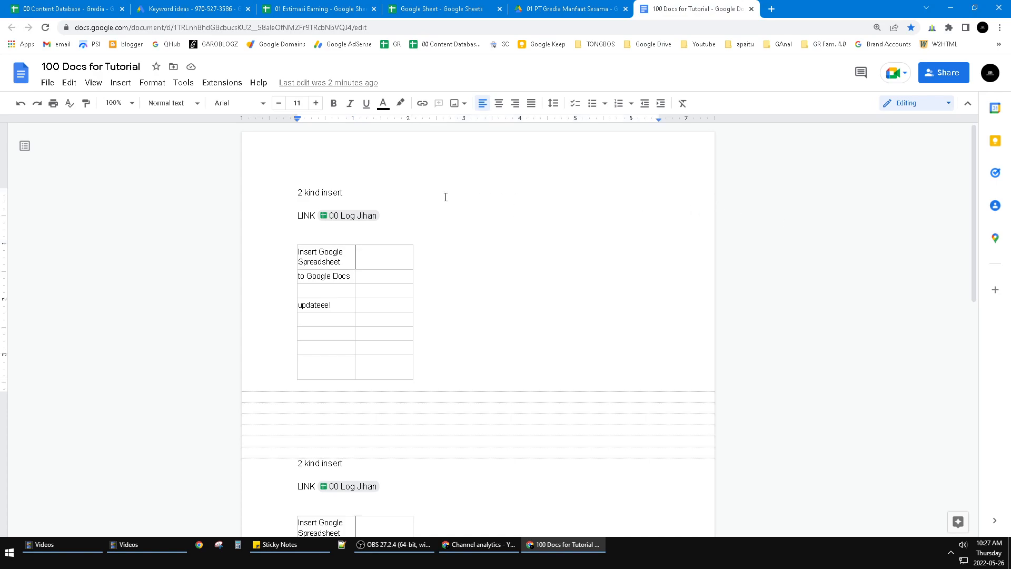
{"action": "mouse_move", "coordinate": [809, 257]}
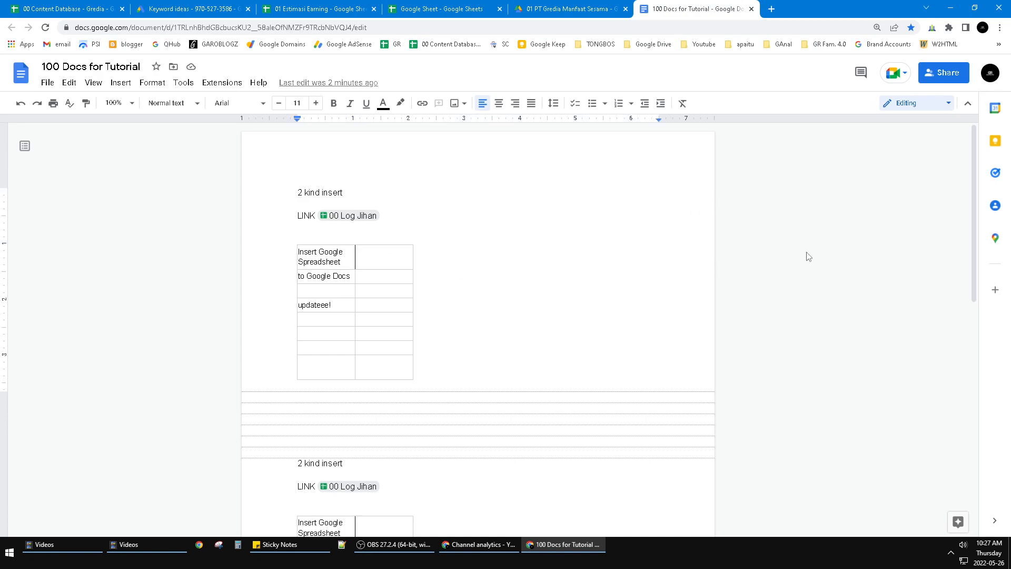
{"action": "mouse_move", "coordinate": [170, 184]}
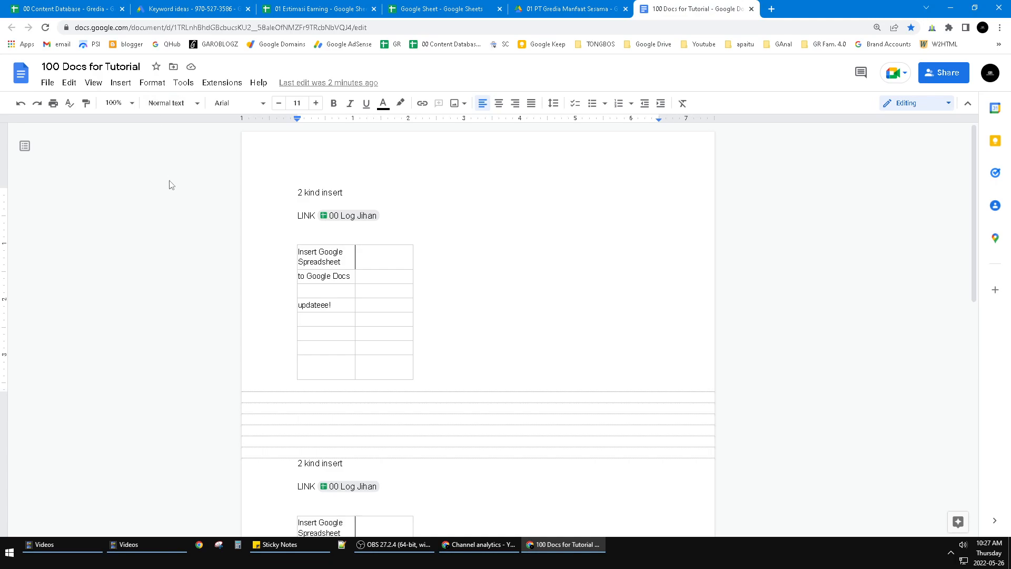
{"action": "mouse_move", "coordinate": [220, 217]}
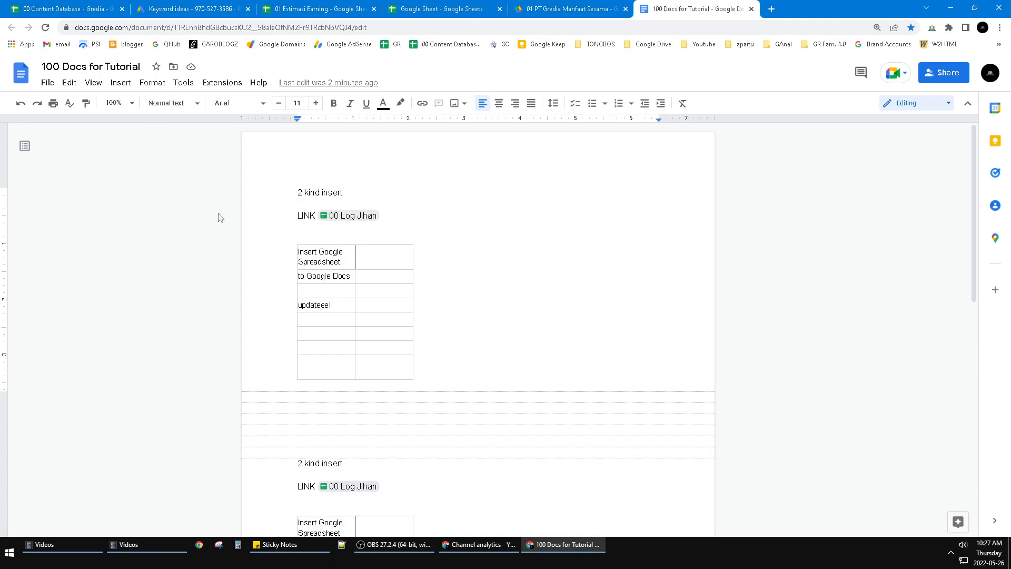
{"action": "mouse_move", "coordinate": [196, 237]}
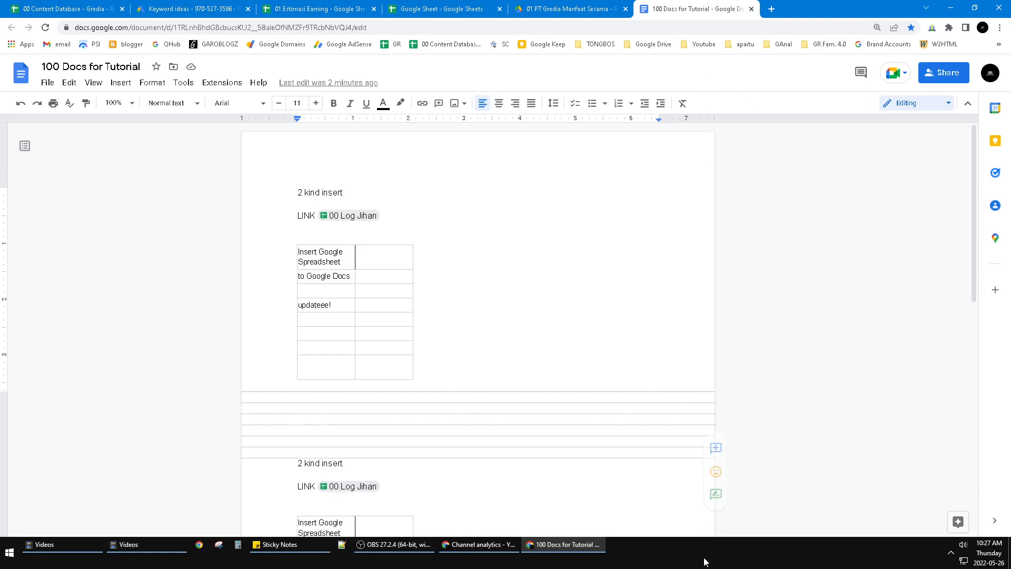
{"action": "mouse_move", "coordinate": [807, 177]}
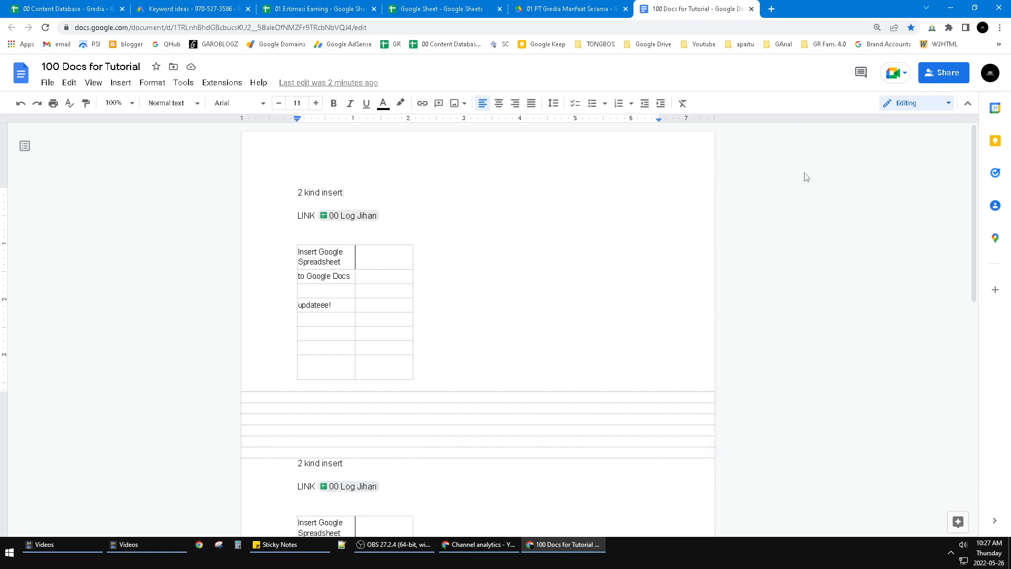
{"action": "mouse_move", "coordinate": [796, 136]}
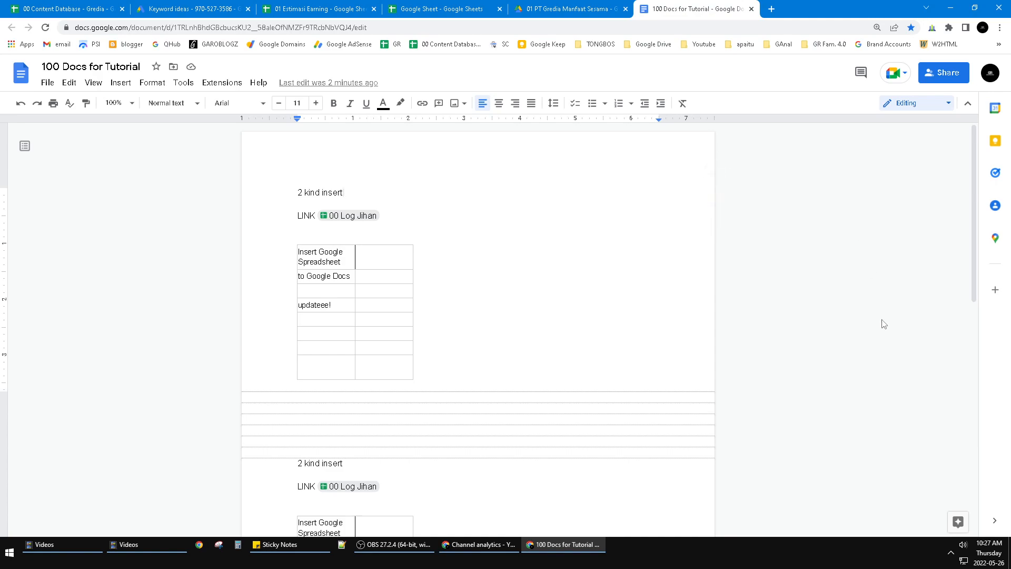
{"action": "mouse_move", "coordinate": [870, 323]}
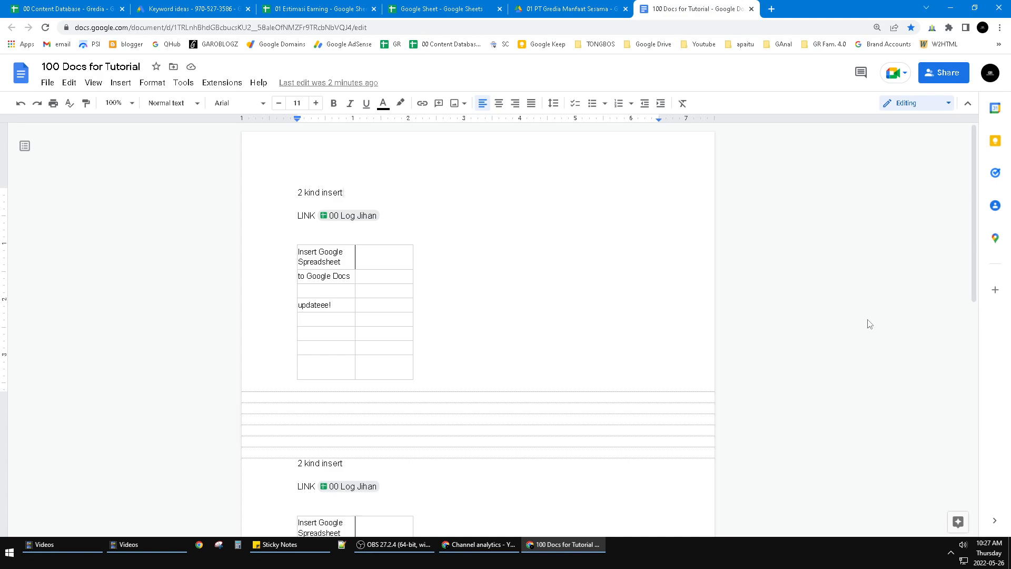
{"action": "mouse_move", "coordinate": [867, 320]}
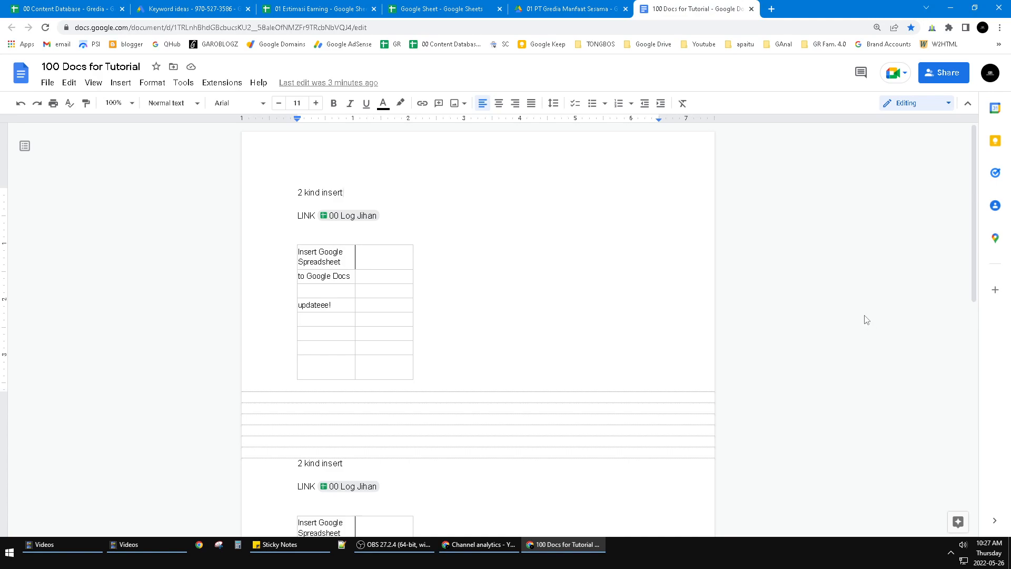
{"action": "mouse_move", "coordinate": [978, 252]}
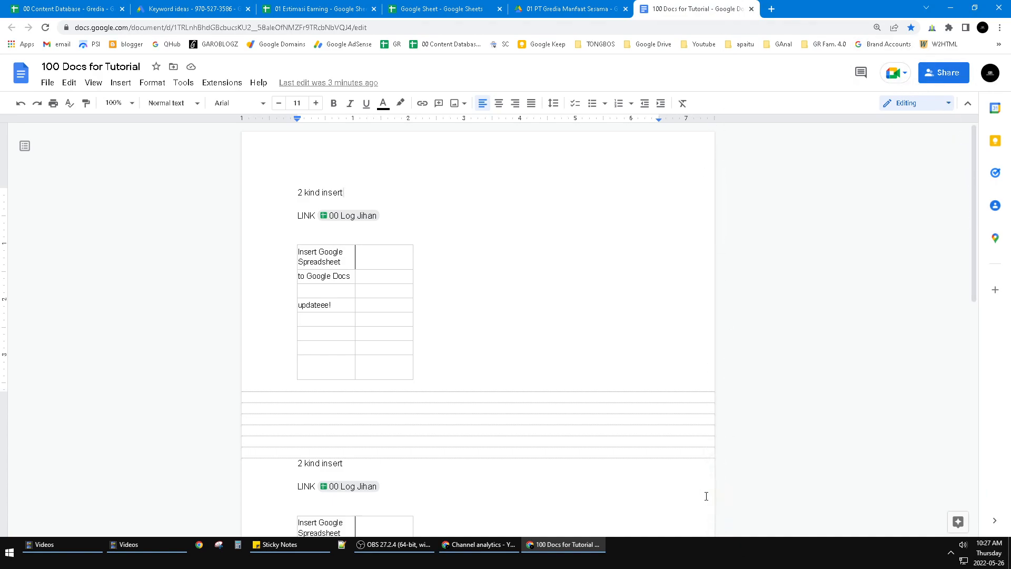
{"action": "mouse_move", "coordinate": [676, 391]}
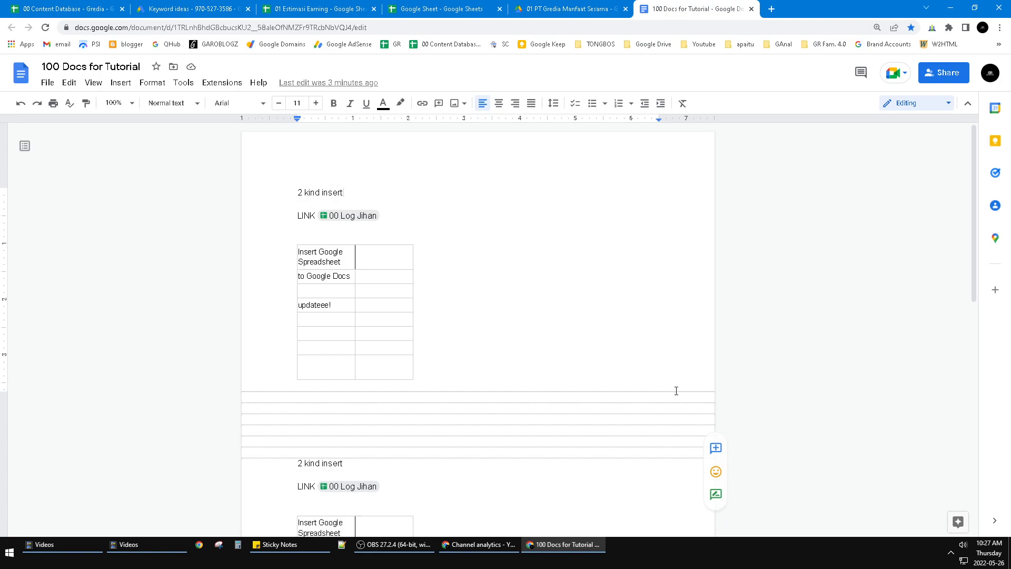
{"action": "mouse_move", "coordinate": [724, 283]}
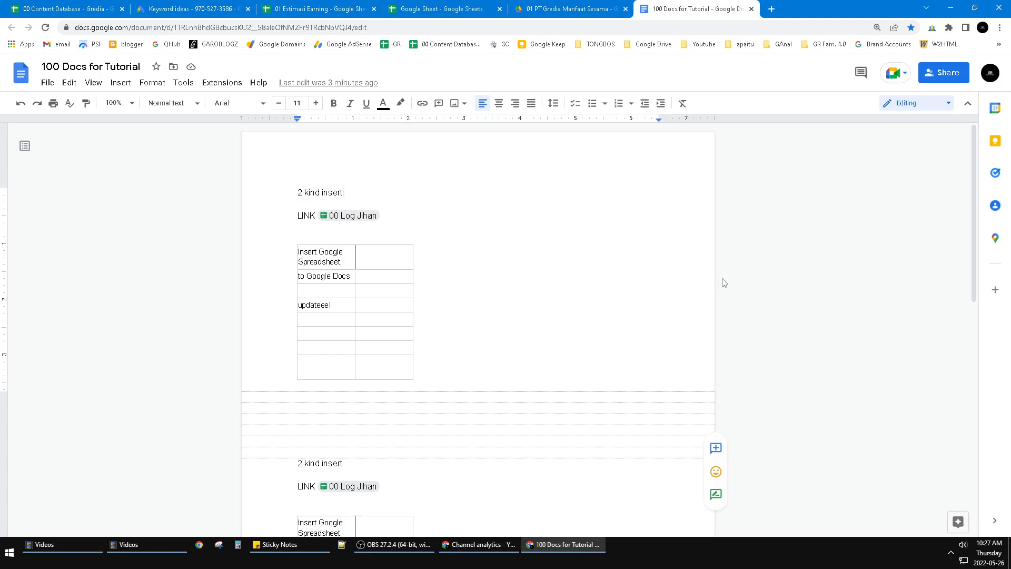